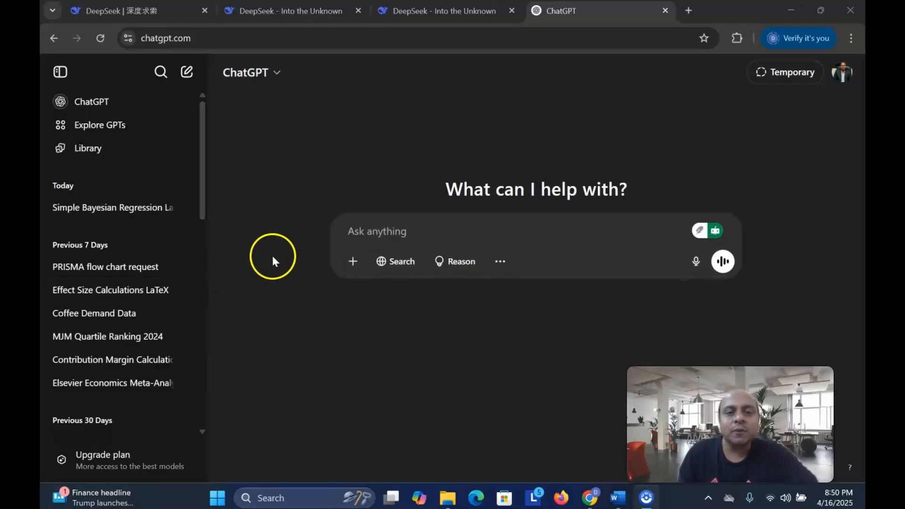
Ask ChatGPT 'give us a regression equation' and copy the equation Y=β0+β1X+ε.
{"action": "left_click", "coordinate": [386, 231]}
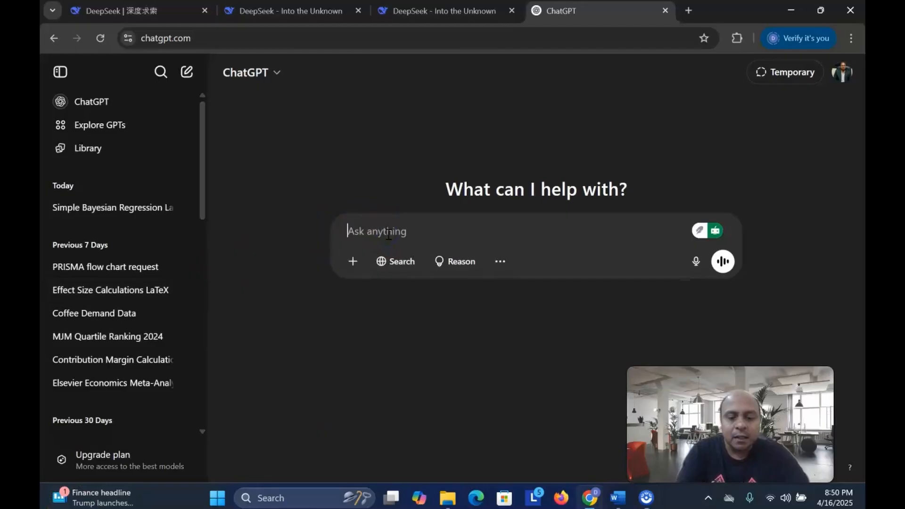
{"action": "type", "text": "give us"}
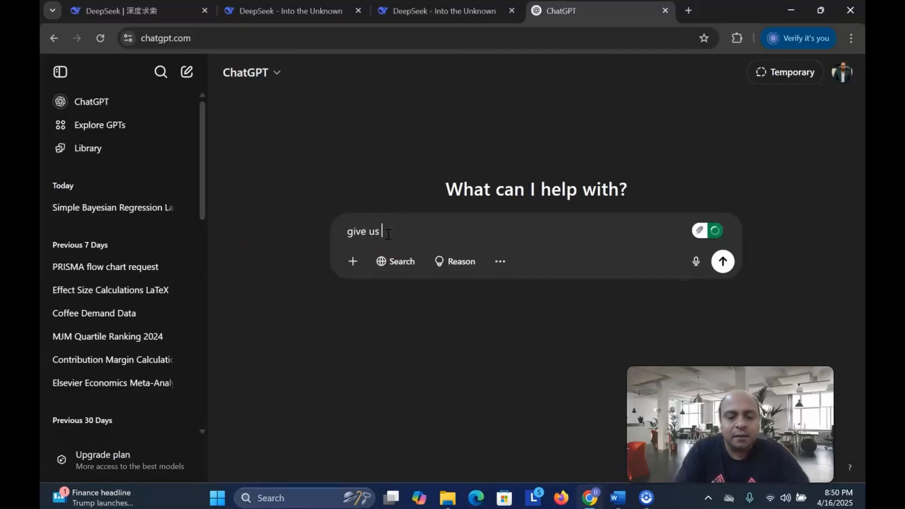
{"action": "type", "text": "a regressio"}
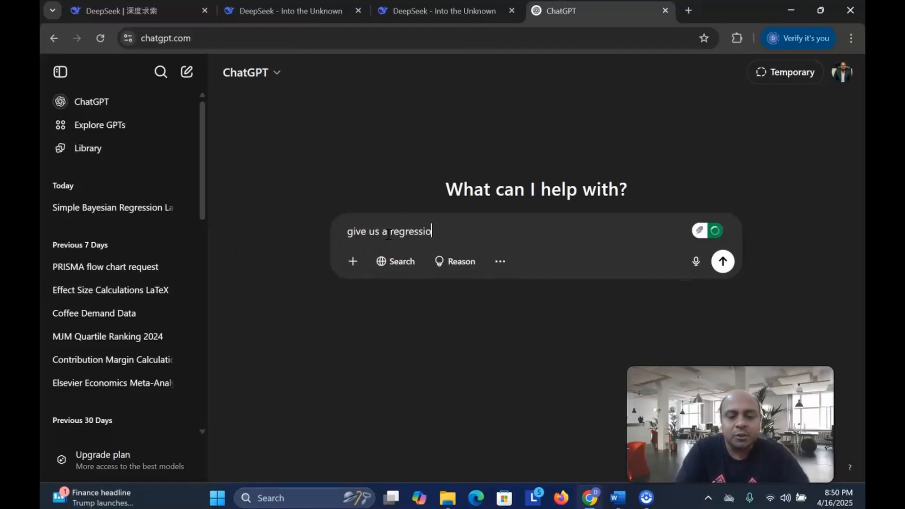
{"action": "type", "text": "n equatio"}
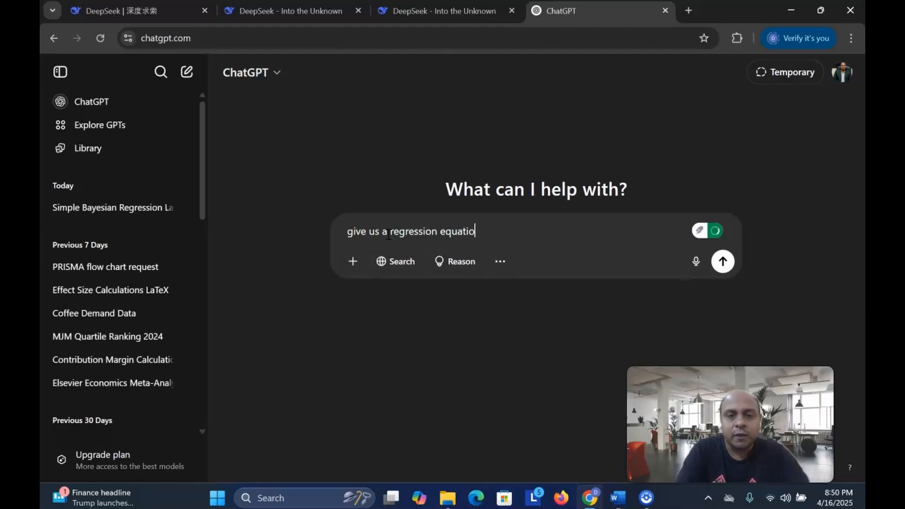
{"action": "left_click", "coordinate": [722, 260]}
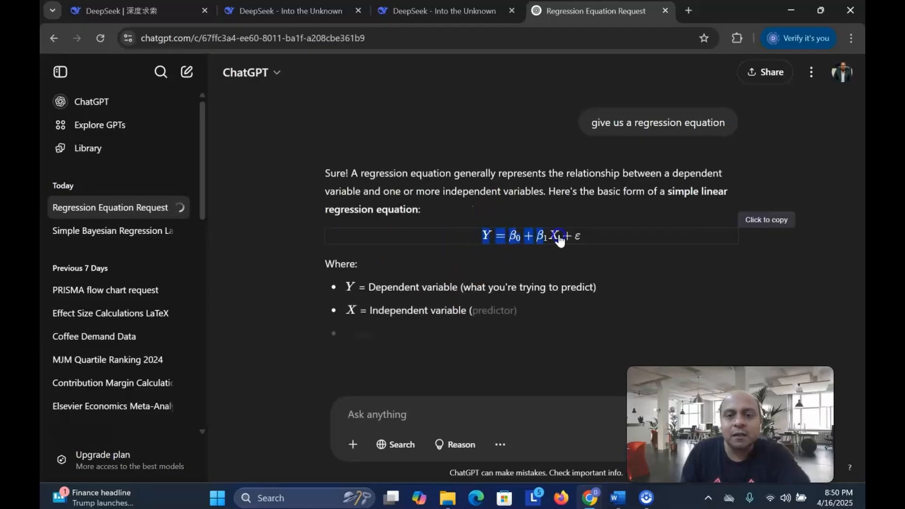
{"action": "right_click", "coordinate": [556, 235]}
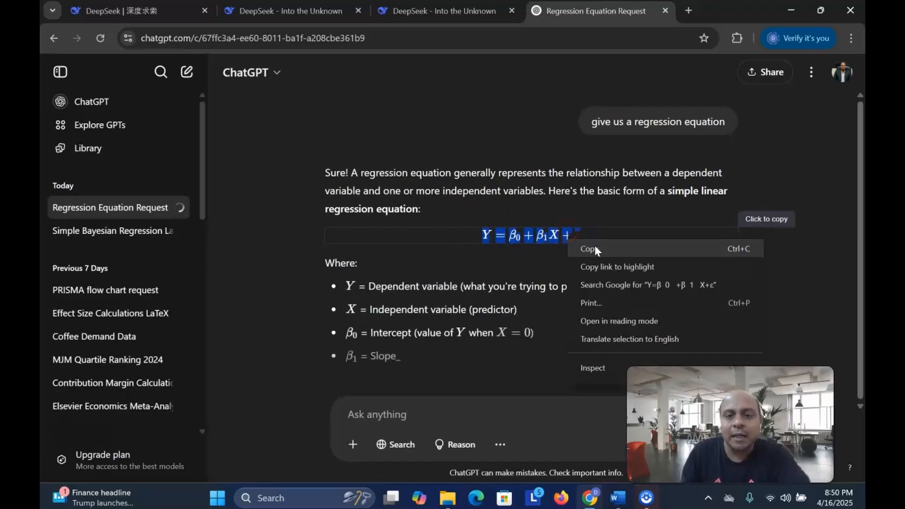
{"action": "left_click", "coordinate": [617, 497]}
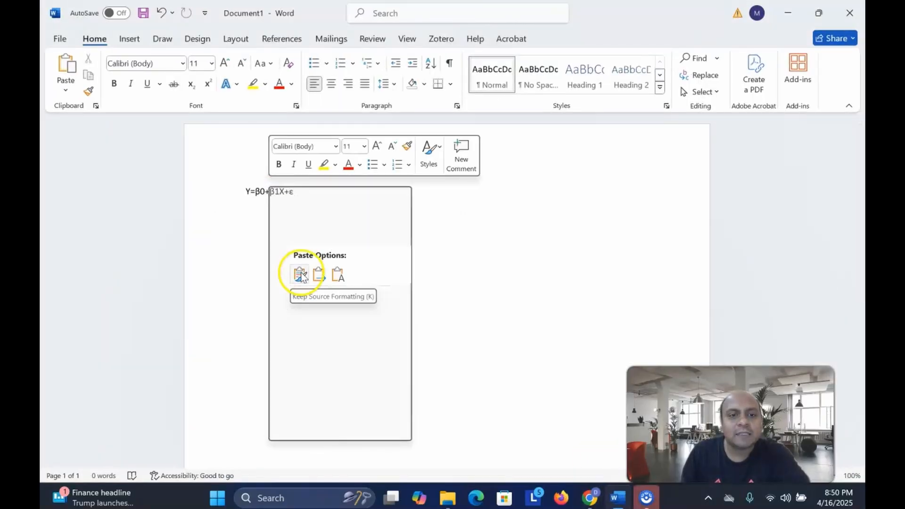
Paste Y=β0+β1X+ε into Word with Keep Source Formatting, then return to ChatGPT.
{"action": "left_click", "coordinate": [298, 274]}
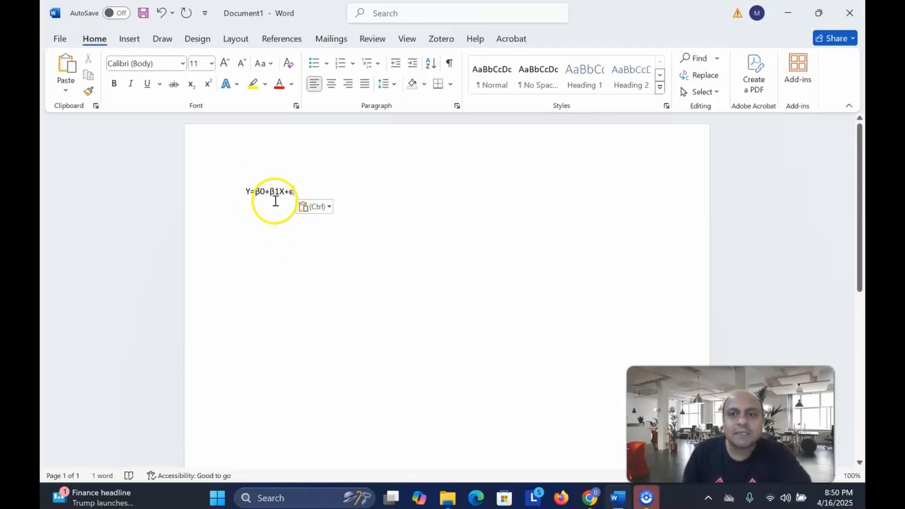
{"action": "left_click", "coordinate": [588, 498]}
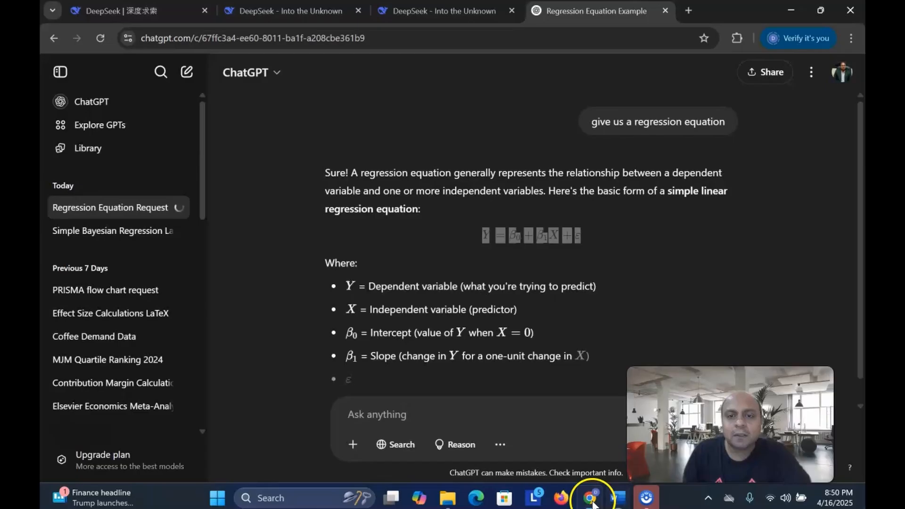
Select the multiple linear regression equation in ChatGPT and bring it into Word.
{"action": "scroll", "scroll_direction": "down", "scroll_amount": 3}
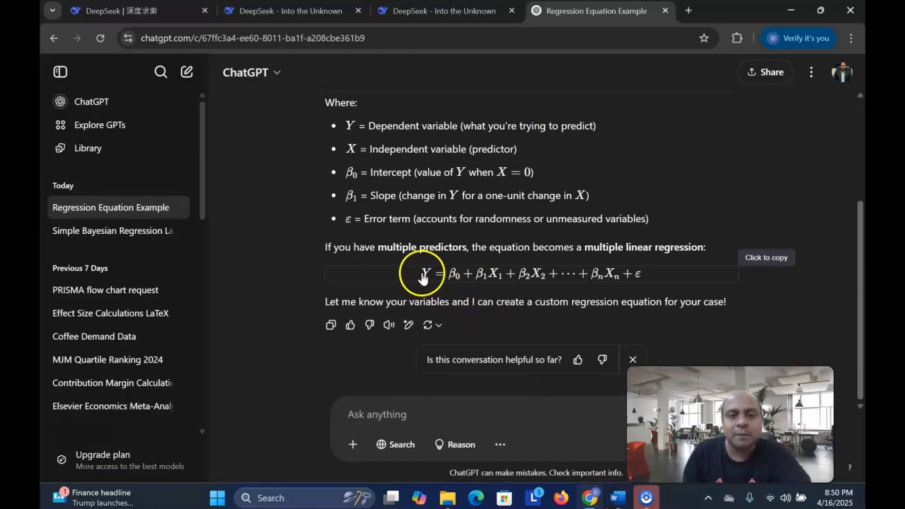
{"action": "left_click_drag", "start_coordinate": [424, 273], "coordinate": [629, 274]}
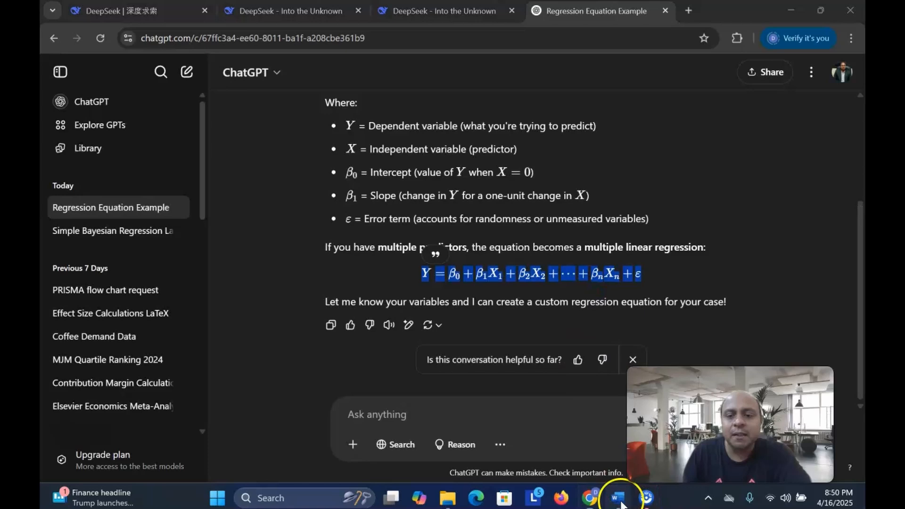
{"action": "left_click", "coordinate": [617, 498]}
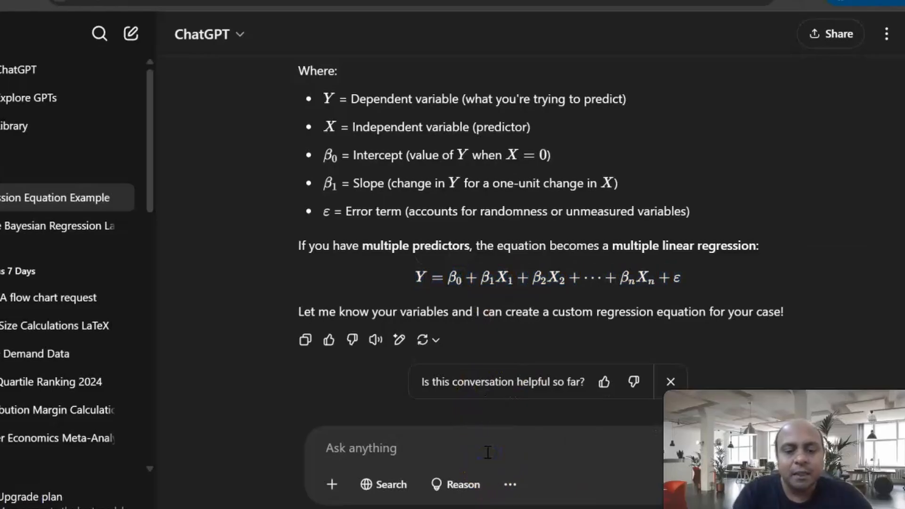
Ask 'give us a comples equations' and copy the complex regression equation into Word.
{"action": "type", "text": "give us a"}
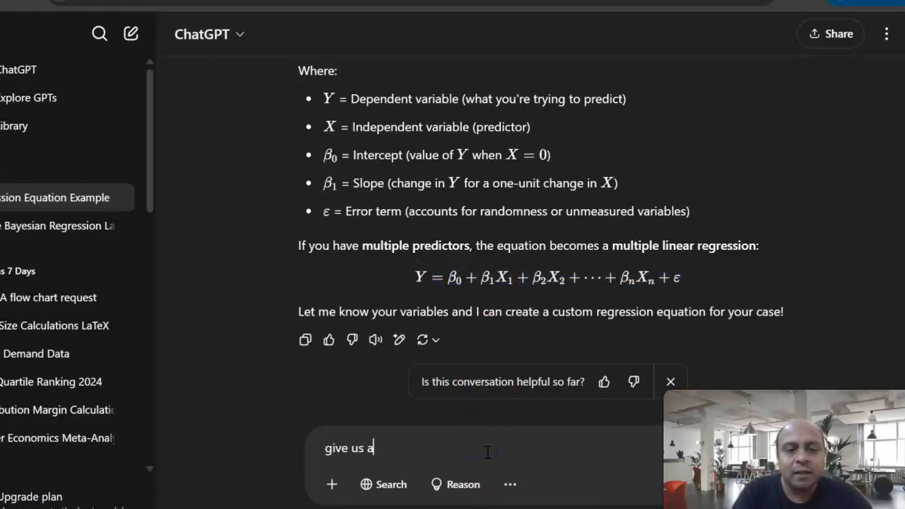
{"action": "type", "text": "comples"}
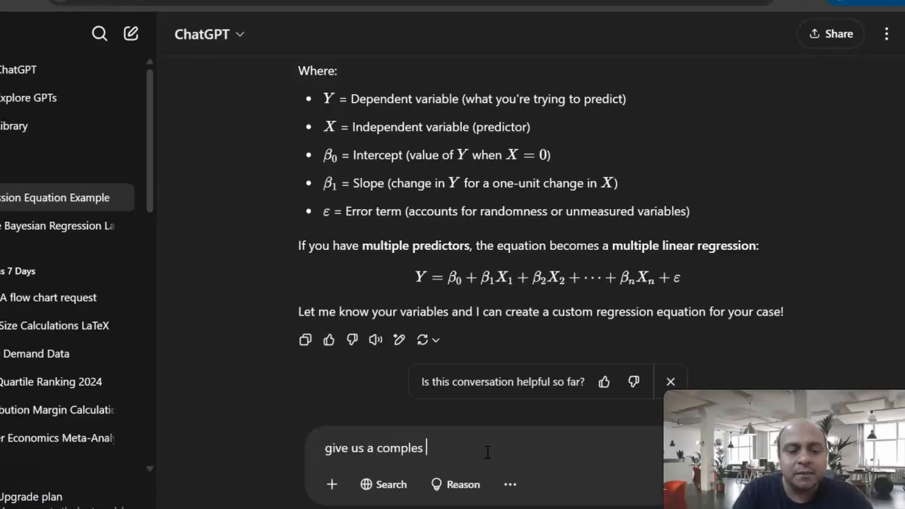
{"action": "type", "text": "equations"}
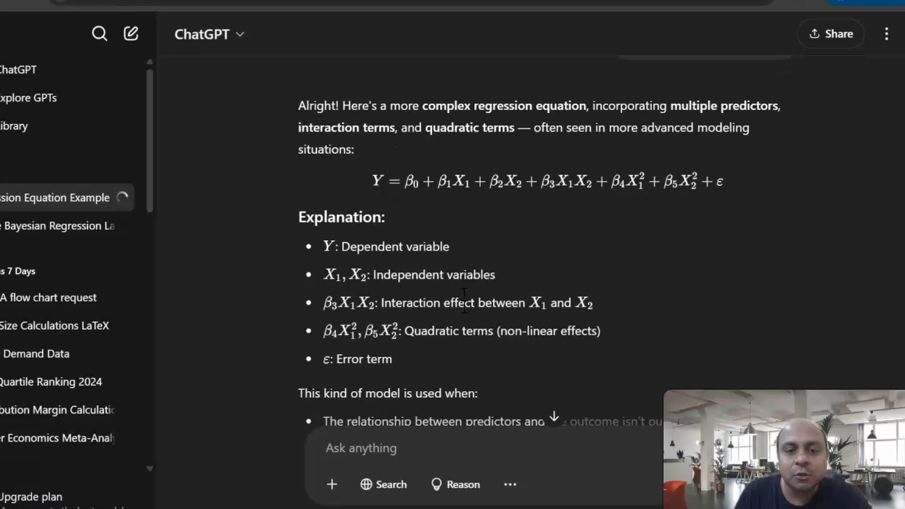
{"action": "scroll", "scroll_direction": "down", "scroll_amount": 3}
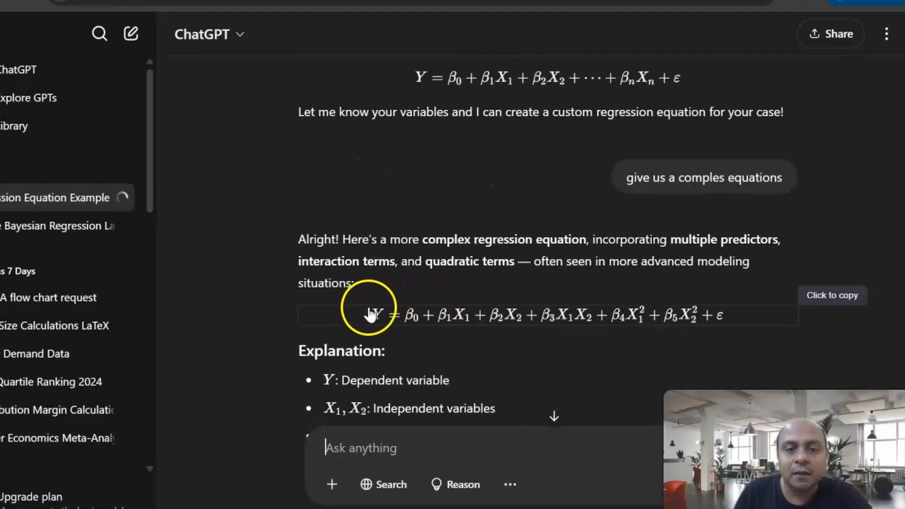
{"action": "right_click", "coordinate": [707, 316]}
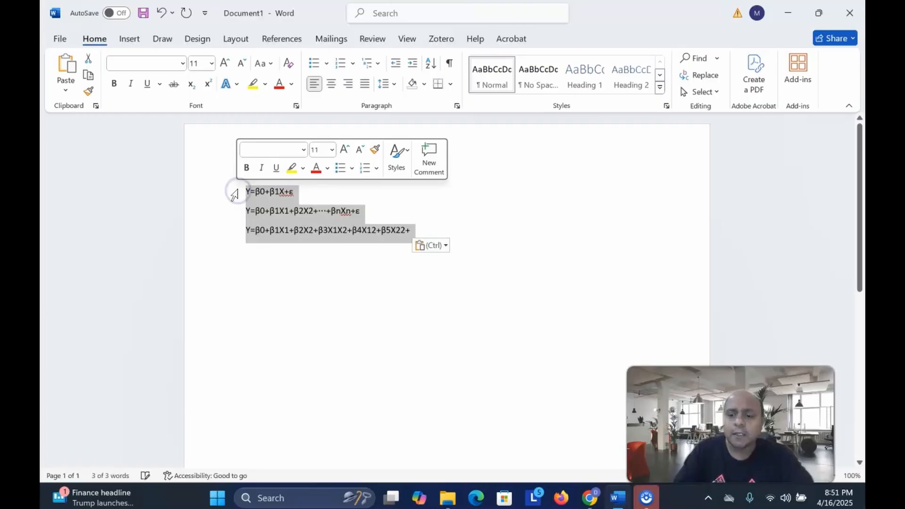
{"action": "left_click", "coordinate": [589, 498]}
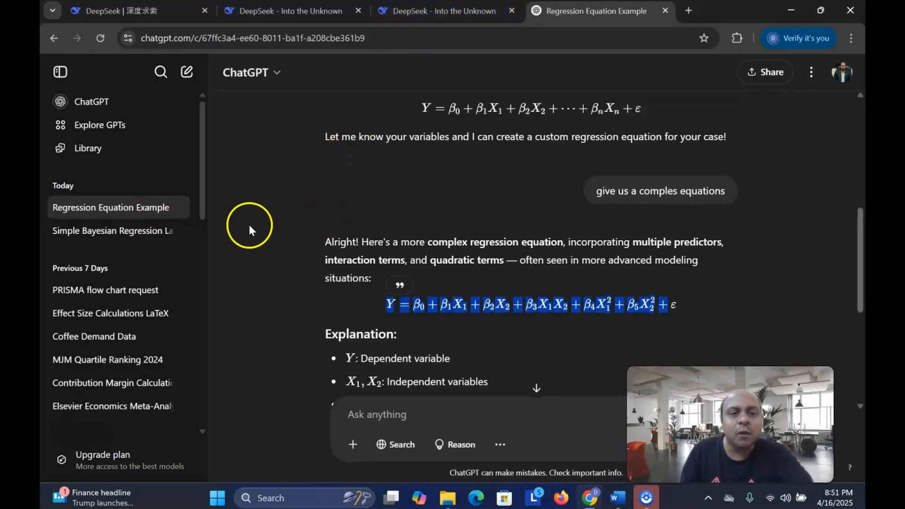
Open the Bayesian regression chat and select the y_i ~ Normal(mu_i, sigma^2) LaTeX line.
{"action": "left_click", "coordinate": [112, 231]}
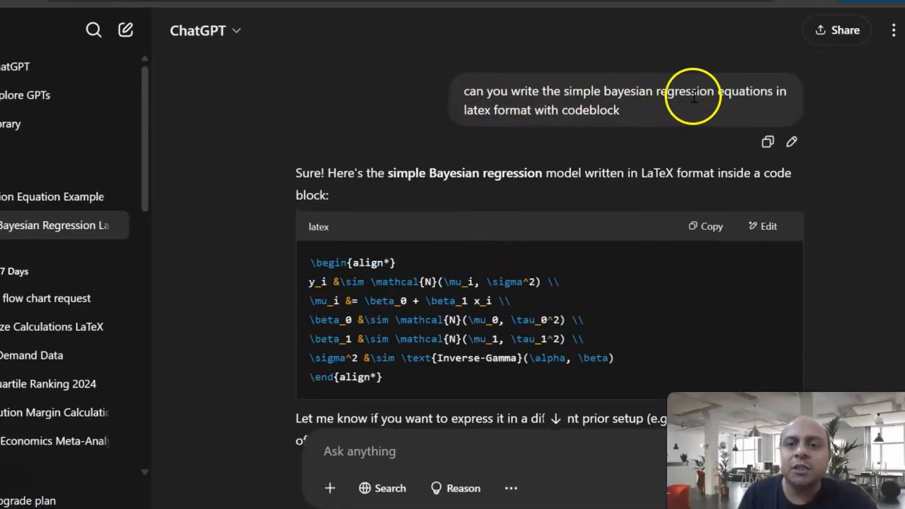
{"action": "mouse_move", "coordinate": [759, 97]}
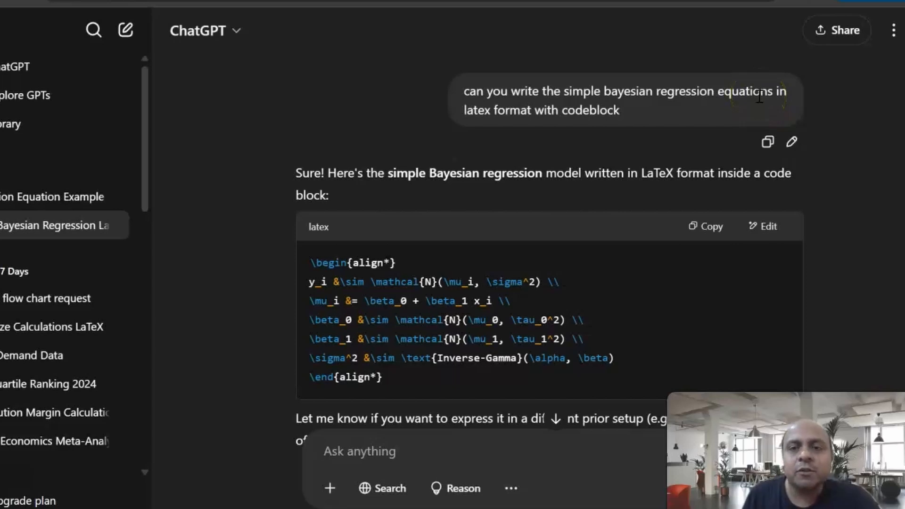
{"action": "mouse_move", "coordinate": [612, 126]}
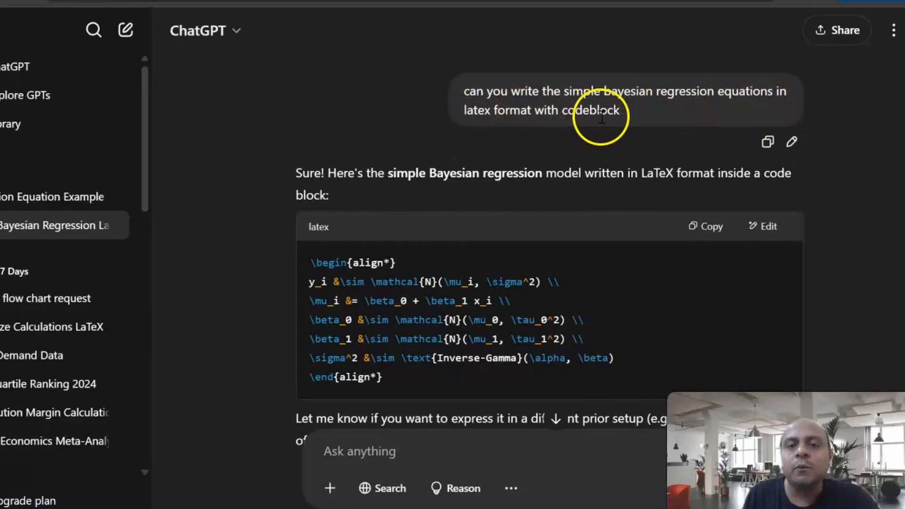
{"action": "scroll", "scroll_direction": "down", "scroll_amount": 3}
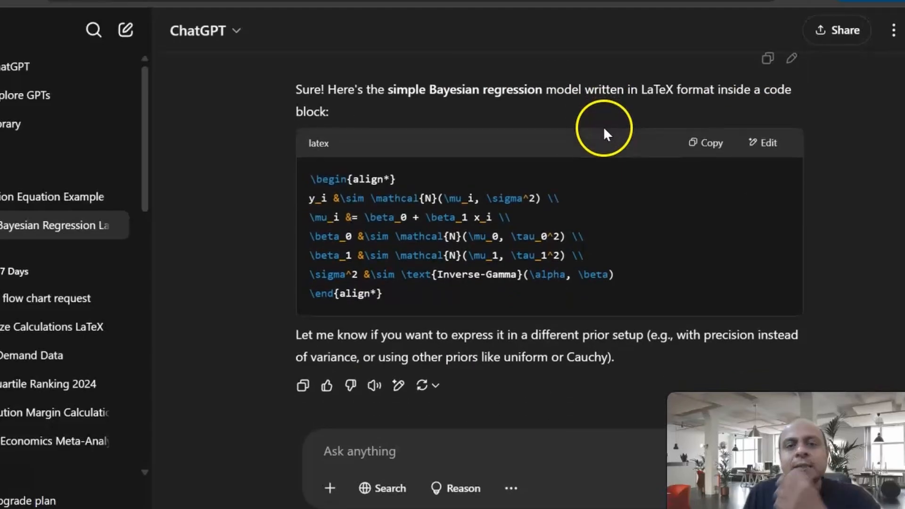
{"action": "scroll", "scroll_direction": "down", "scroll_amount": 3}
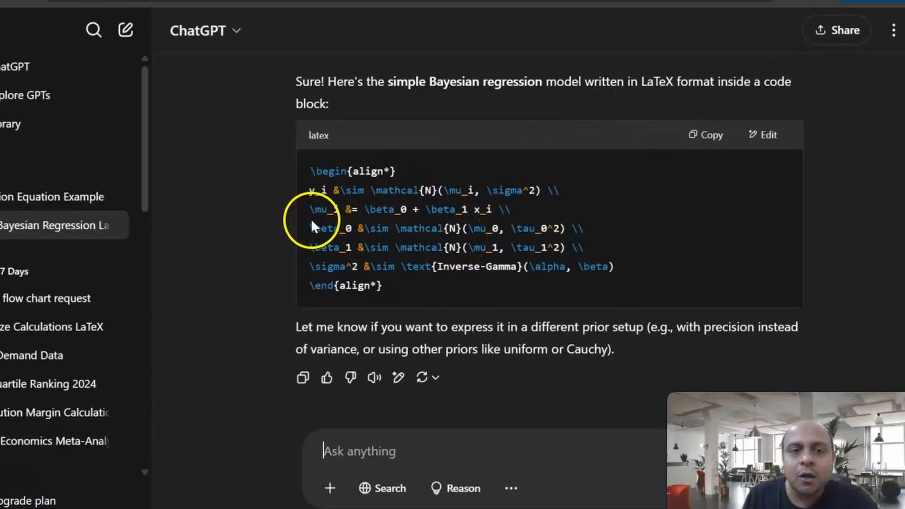
{"action": "left_click_drag", "start_coordinate": [309, 190], "coordinate": [435, 191]}
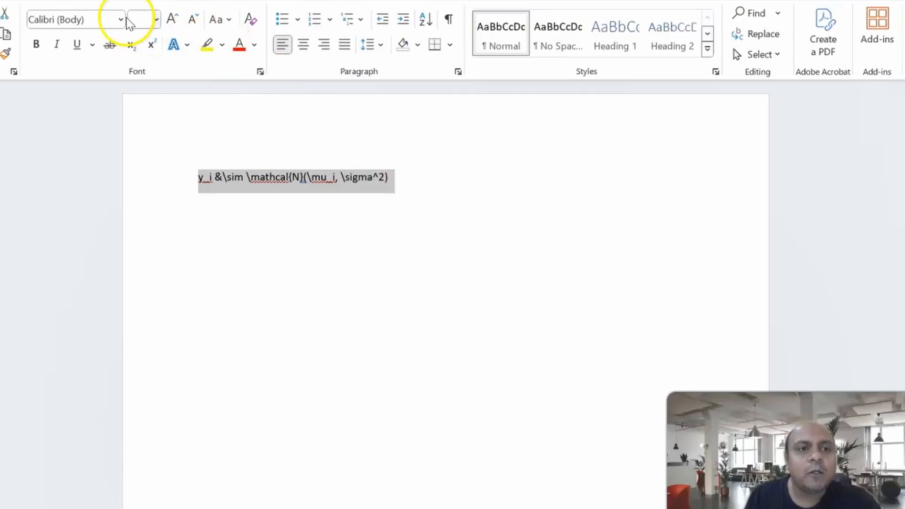
Make the pasted LaTeX line an equation rendered professionally as y_i ~ N(μ_i, σ²).
{"action": "left_click", "coordinate": [774, 13]}
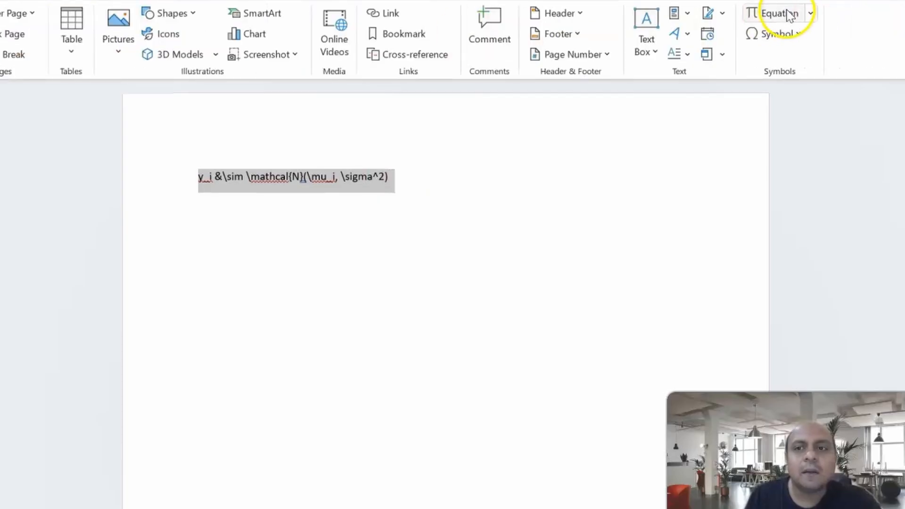
{"action": "left_click", "coordinate": [778, 13]}
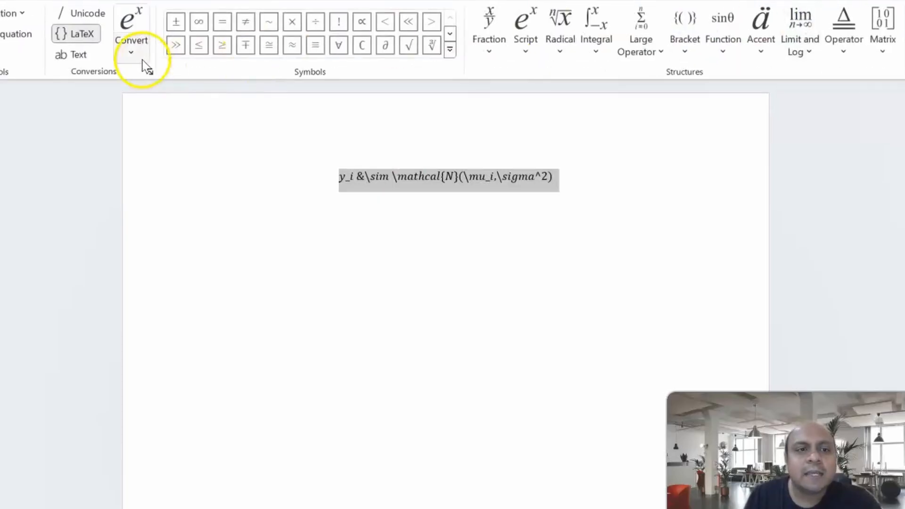
{"action": "left_click", "coordinate": [131, 53]}
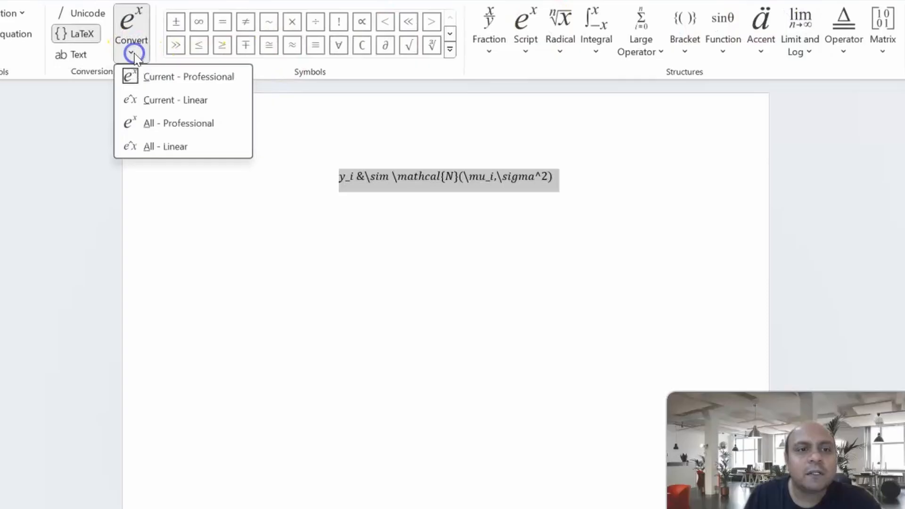
{"action": "mouse_move", "coordinate": [182, 83]}
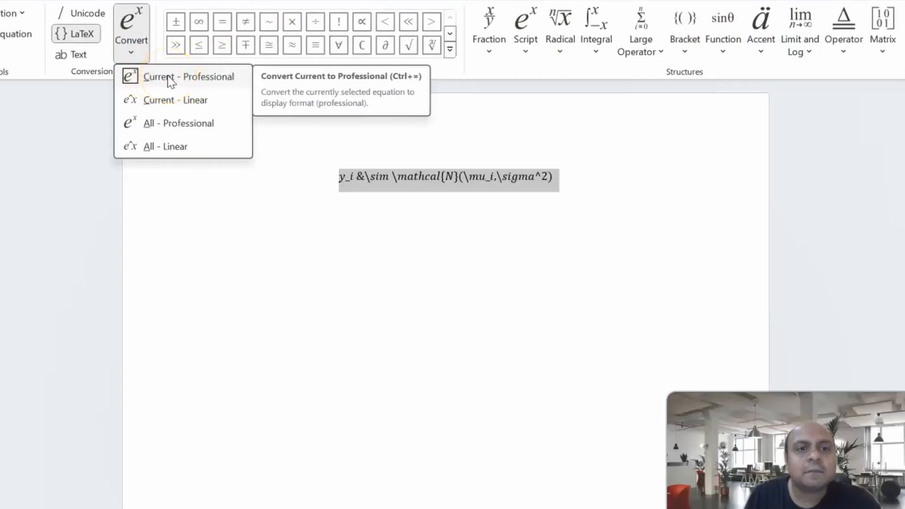
{"action": "left_click", "coordinate": [192, 76]}
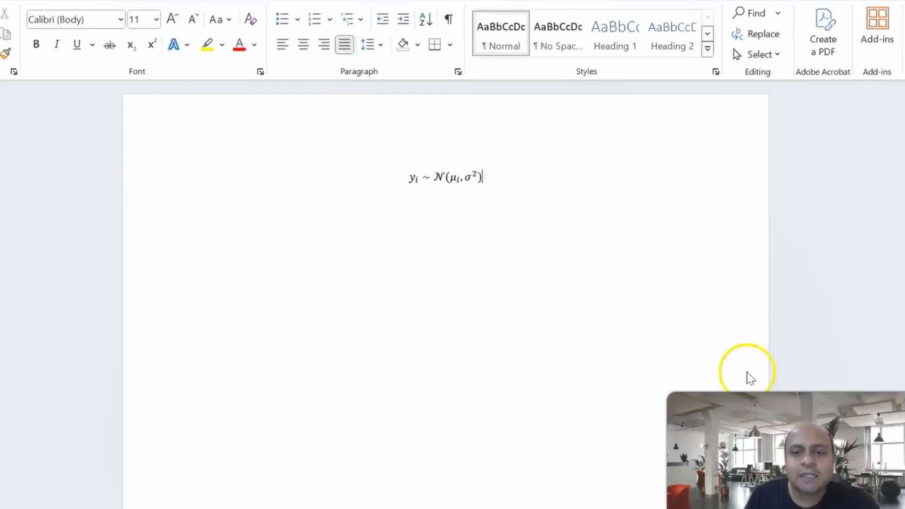
{"action": "triple_click", "coordinate": [446, 178]}
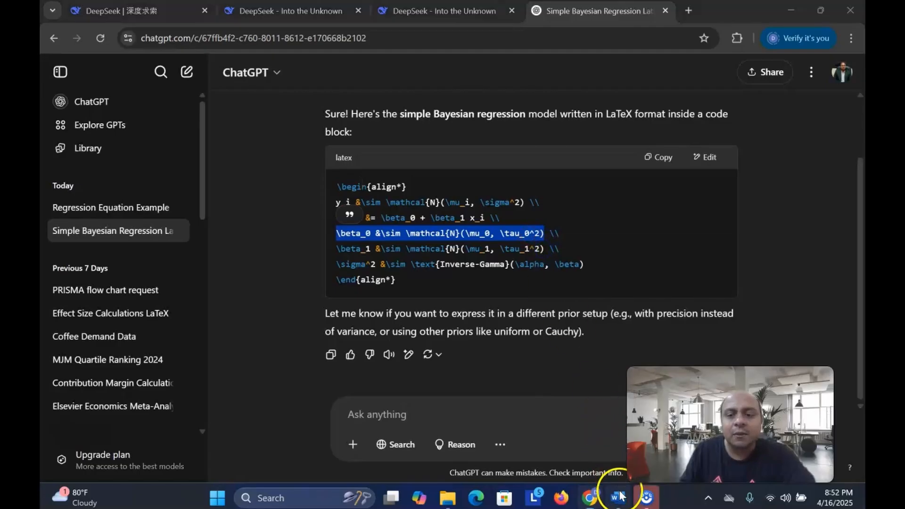
Return to the Word document with the β_0 prior line copied.
{"action": "left_click", "coordinate": [617, 498]}
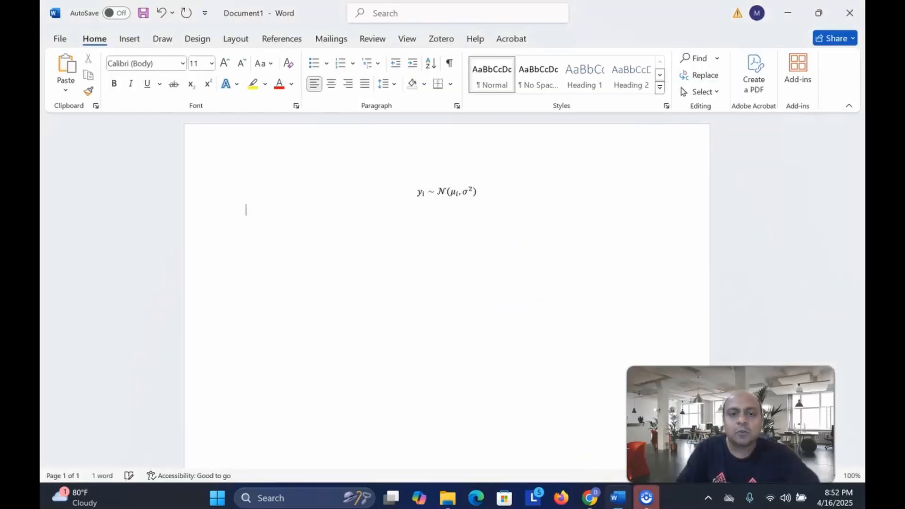
Enter \beta_0 &\sim \mathcal{N}(\mu_0, \tau_0^2) and convert it to a professional equation.
{"action": "type", "text": "\\beta_0 &\\sim \\mathcal{N}(\\mu_0, \\tau_0^2)"}
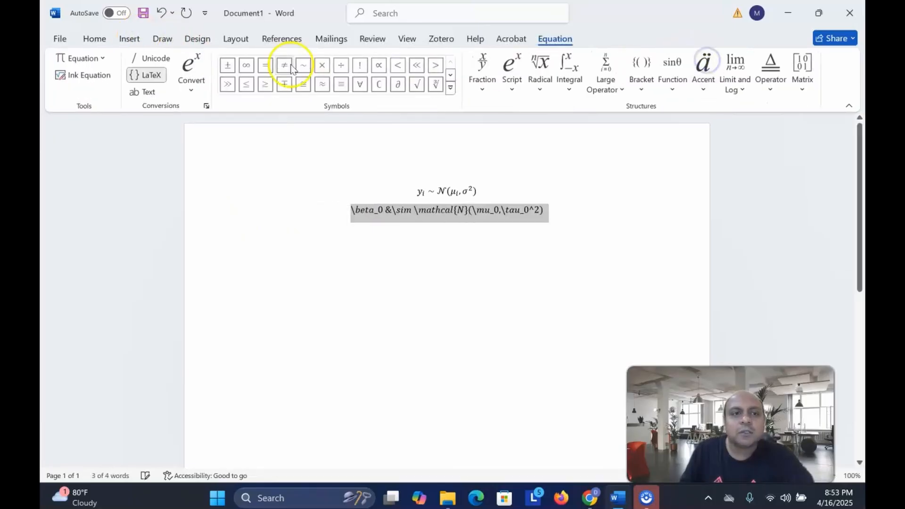
{"action": "left_click", "coordinate": [191, 79]}
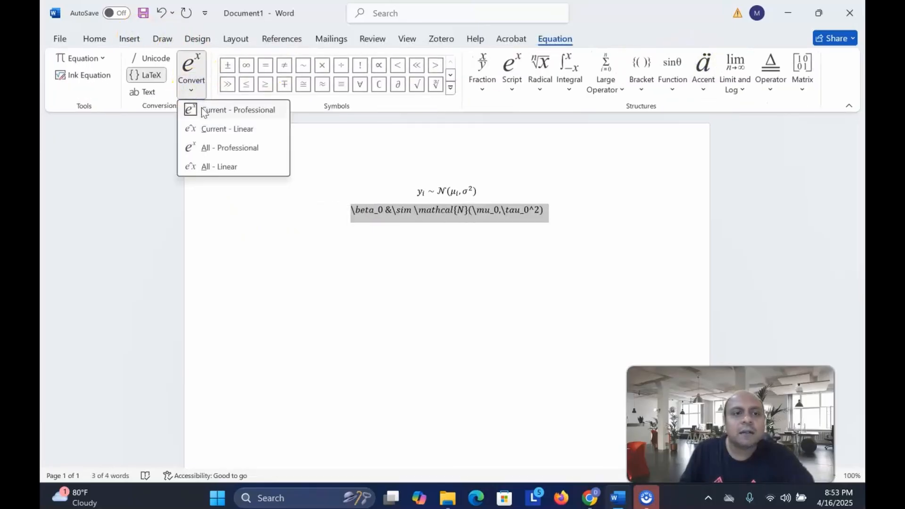
{"action": "left_click", "coordinate": [237, 110]}
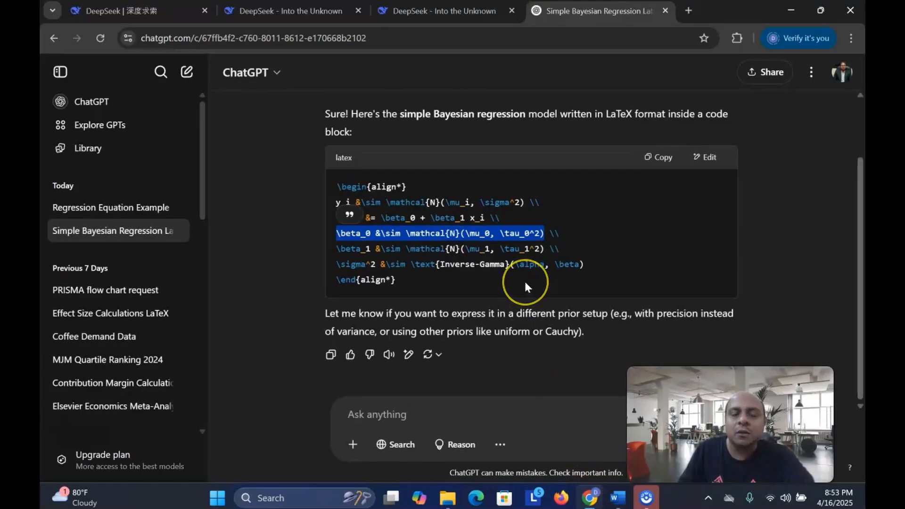
{"action": "mouse_move", "coordinate": [482, 390]}
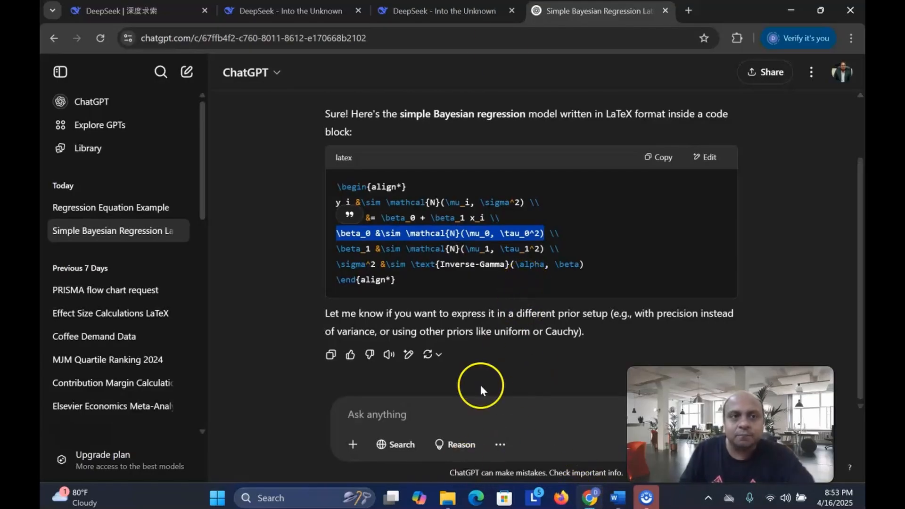
{"action": "left_click", "coordinate": [445, 10]}
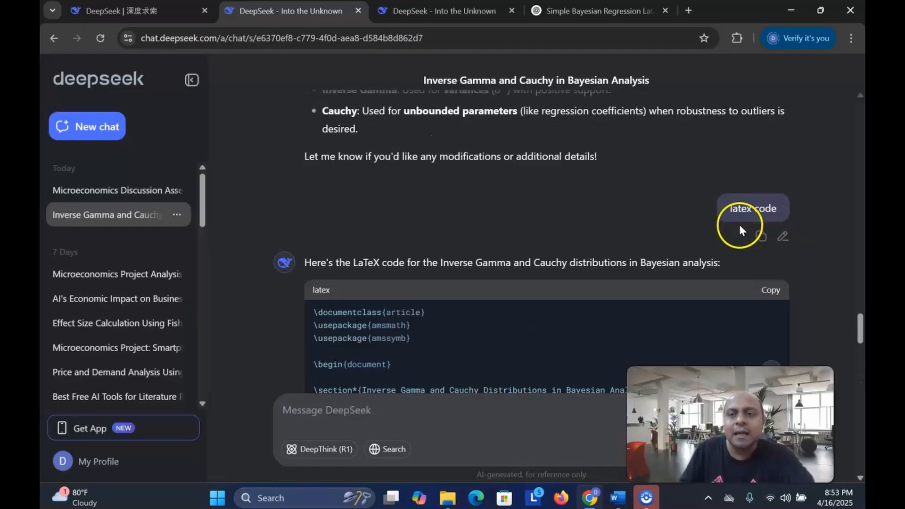
{"action": "mouse_move", "coordinate": [416, 268]}
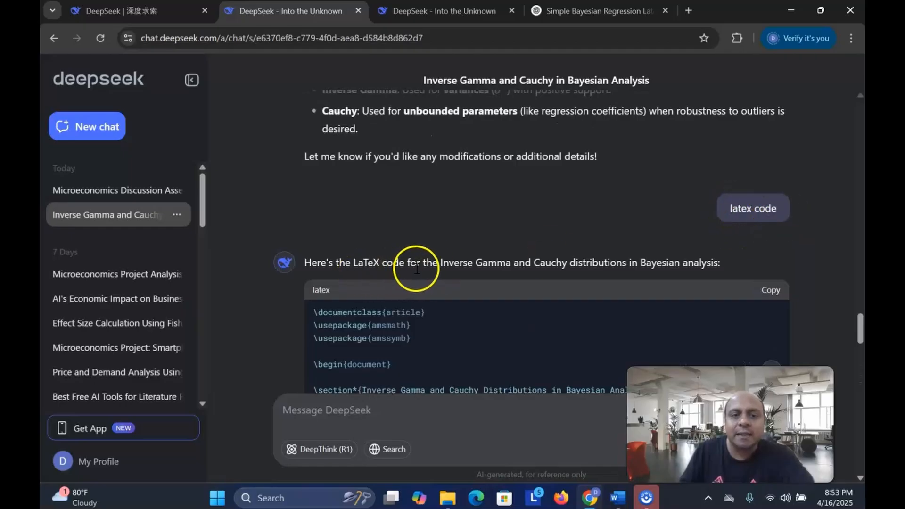
{"action": "mouse_move", "coordinate": [640, 277]}
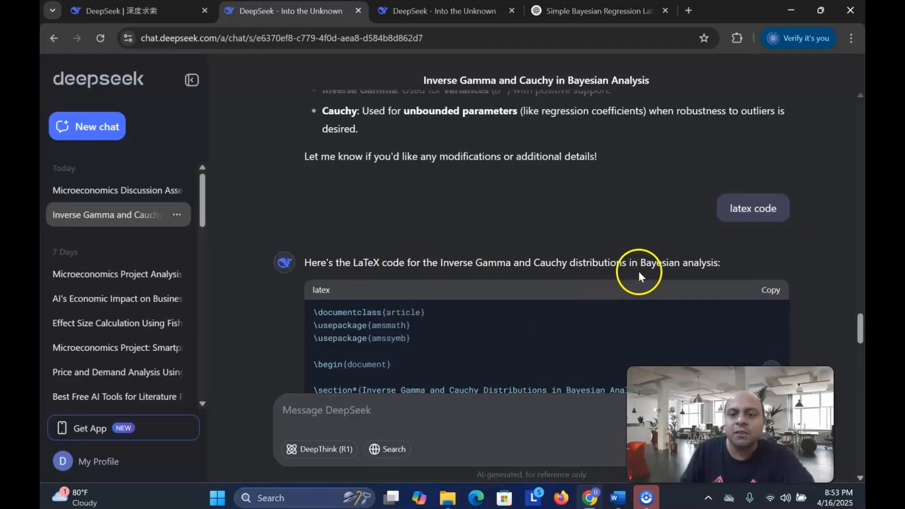
{"action": "mouse_move", "coordinate": [711, 277]}
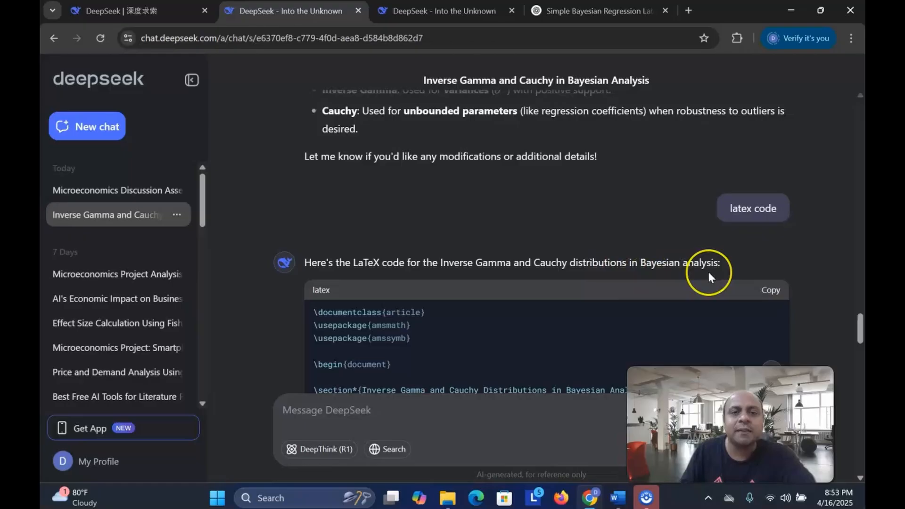
Scroll DeepSeek's LaTeX code to the Cauchy density f(x | x_0, γ) and select it.
{"action": "scroll", "scroll_direction": "down", "scroll_amount": 3}
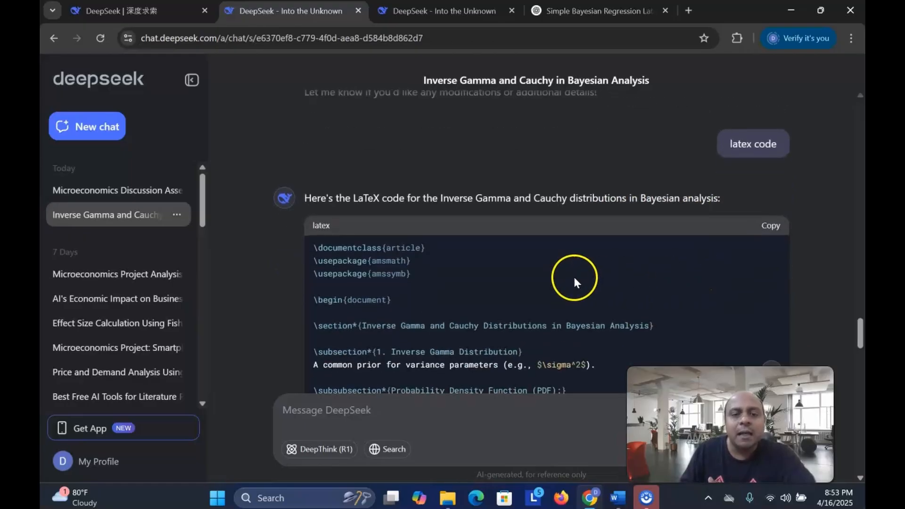
{"action": "scroll", "scroll_direction": "down", "scroll_amount": 3}
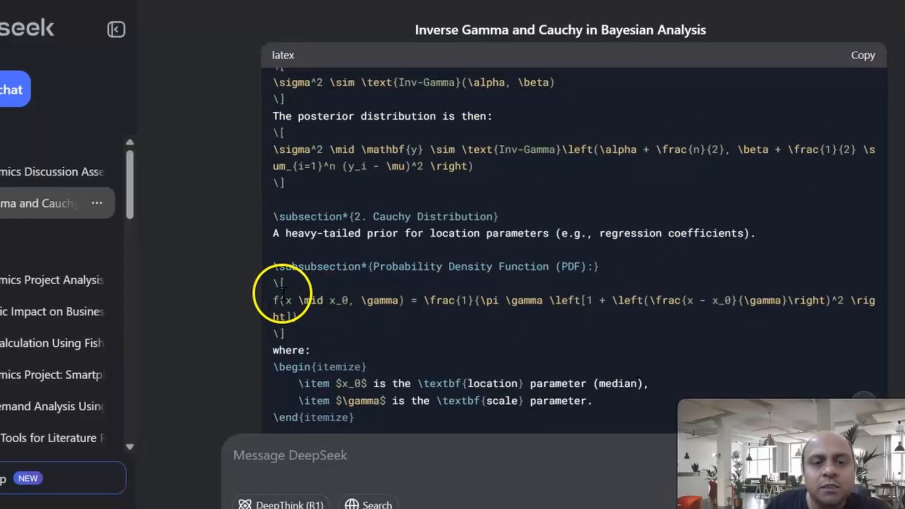
{"action": "left_click_drag", "start_coordinate": [276, 301], "coordinate": [312, 318]}
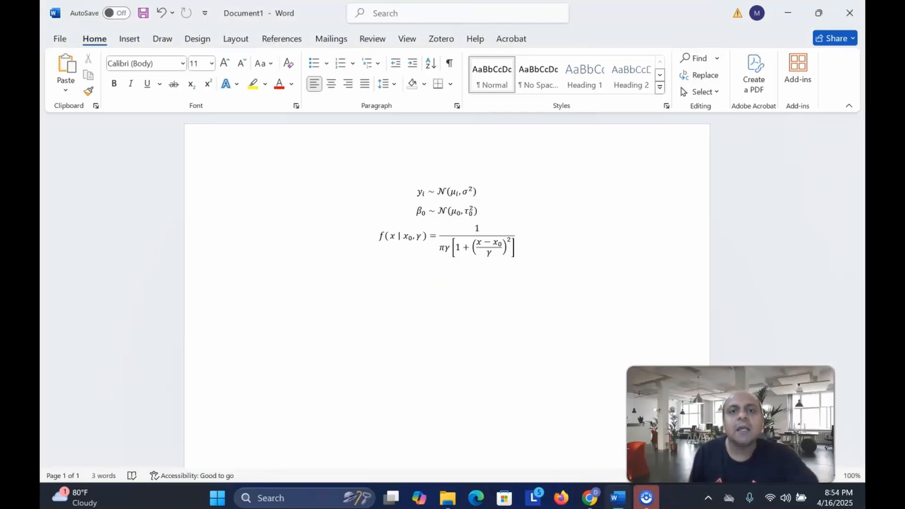
Place the cursor on a new line below the three formatted equations.
{"action": "left_click", "coordinate": [245, 271]}
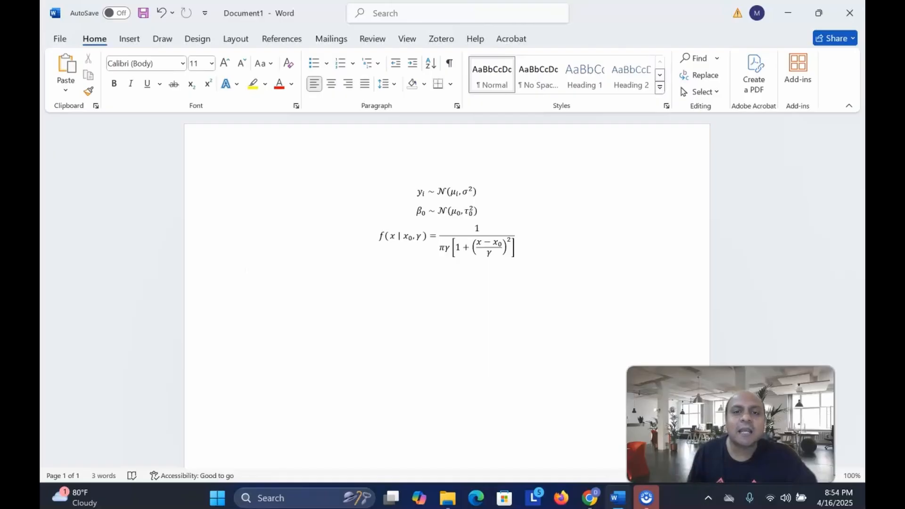
{"action": "left_click", "coordinate": [245, 270]}
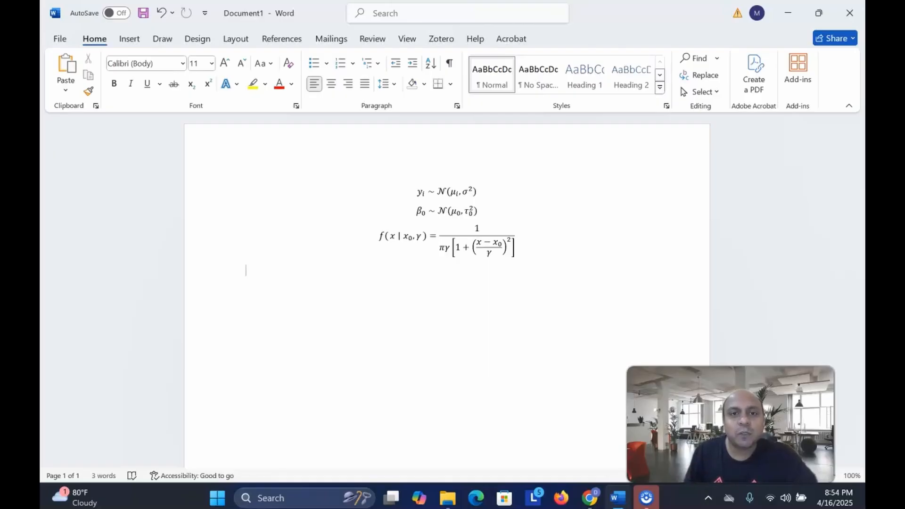